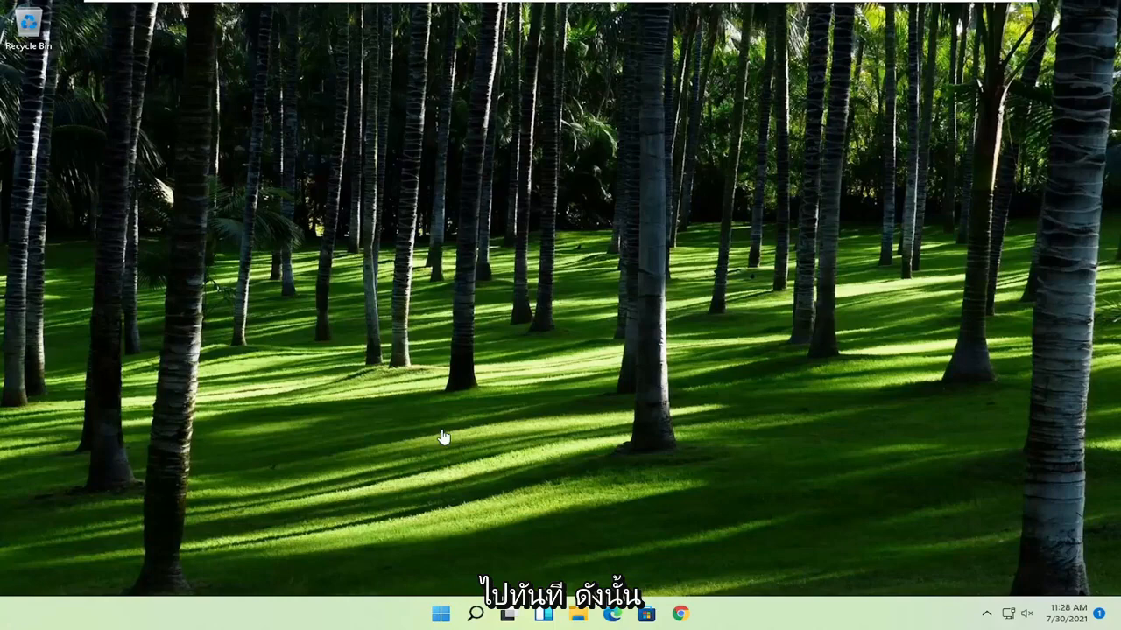
Search Start for regedit and bring up Registry Editor's Run as administrator options.
click(442, 613)
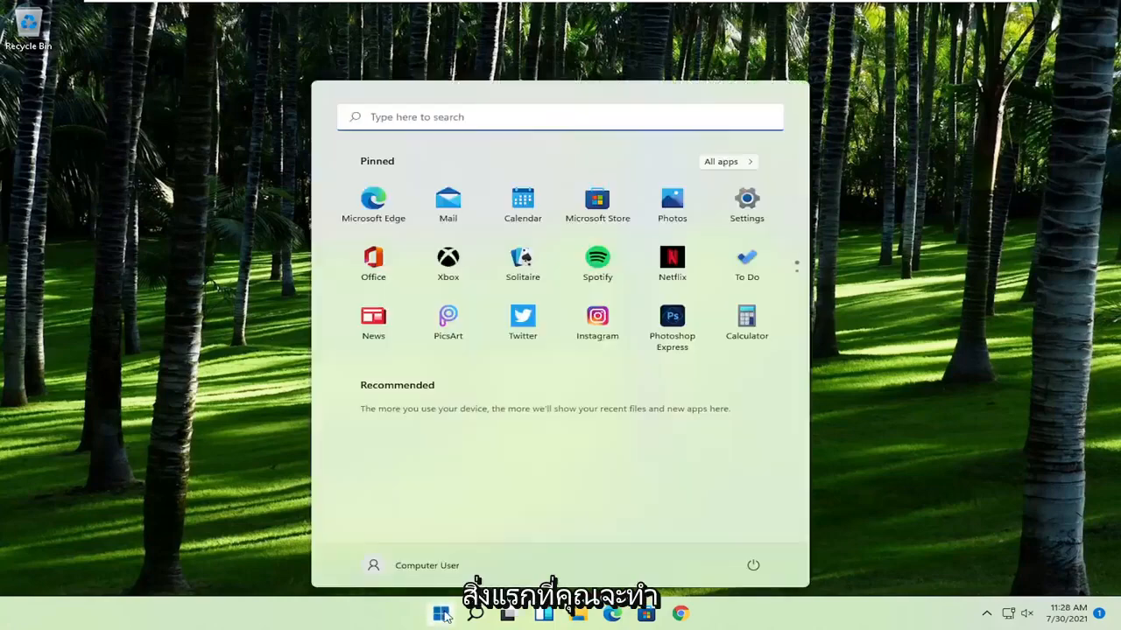
text(regedit)
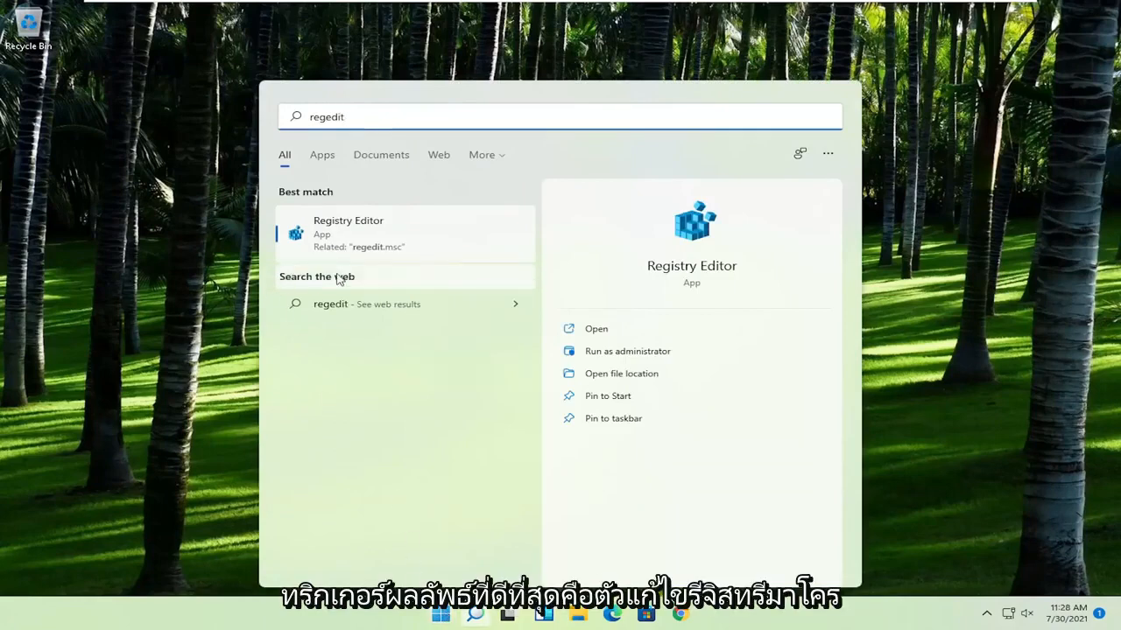
right_click(346, 233)
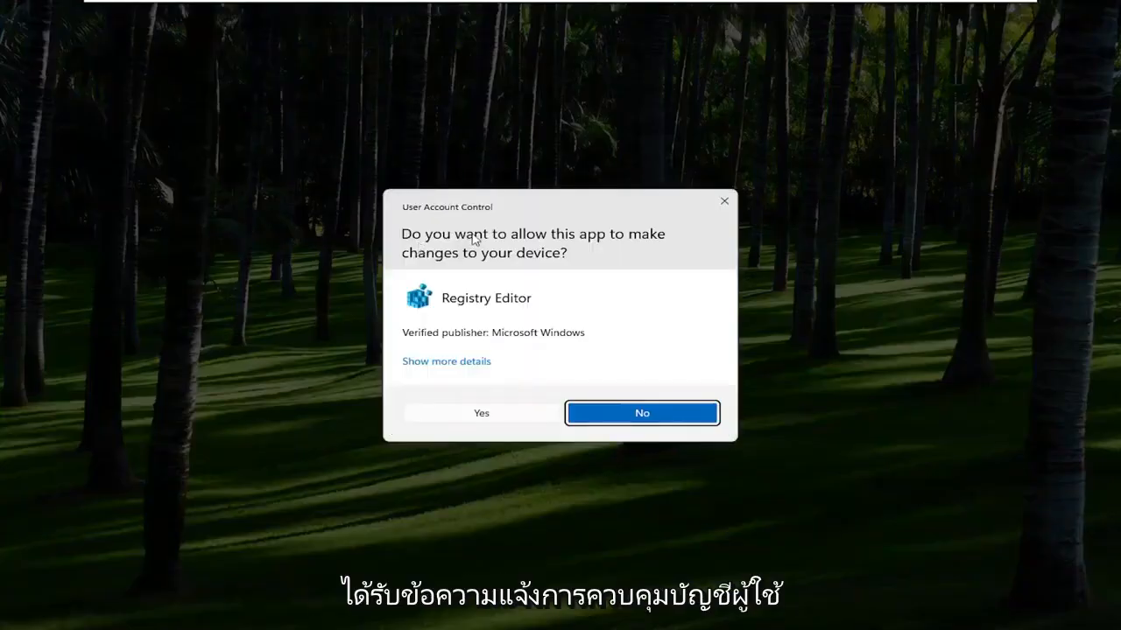
Grant UAC permission, then review the File > Export and Import dialogs, browsing Desktop before cancelling.
click(479, 413)
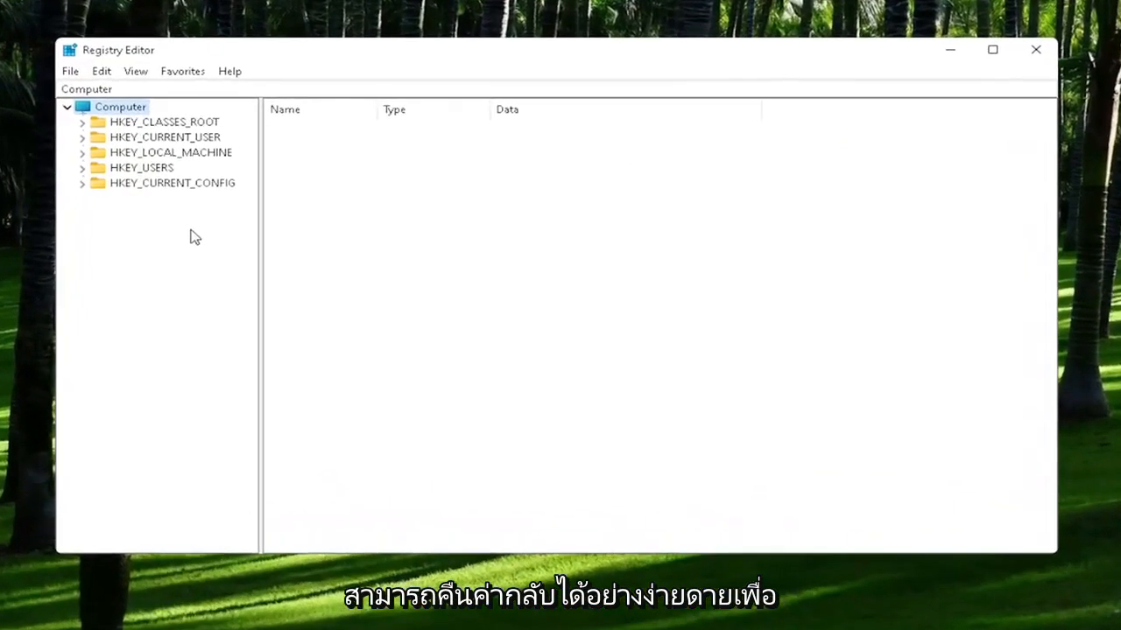
mouse_move(74, 72)
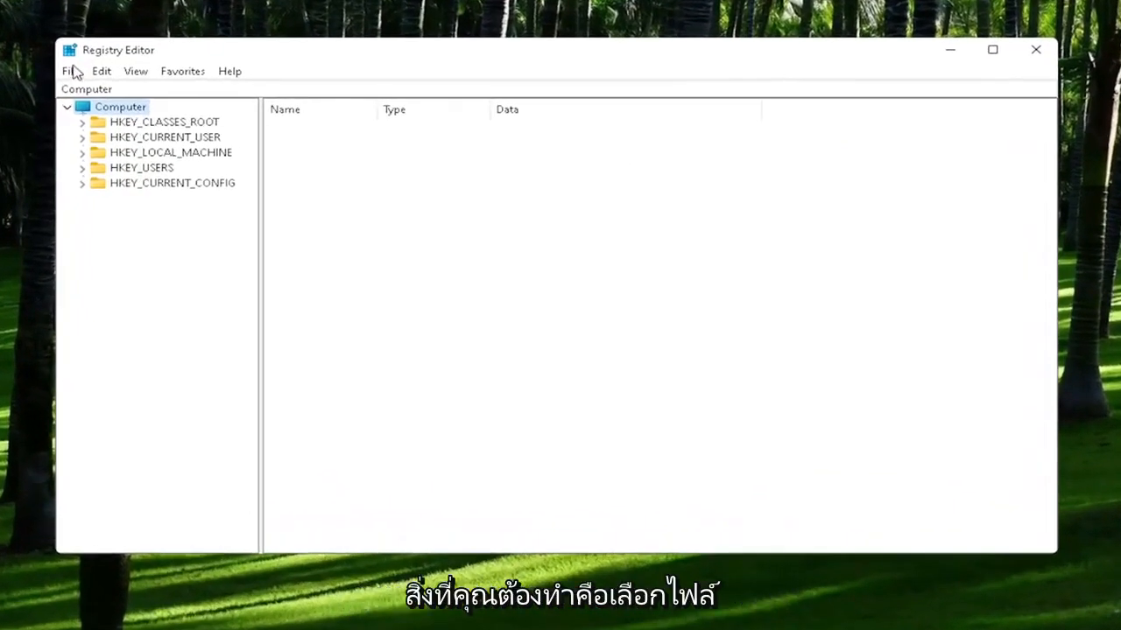
click(71, 70)
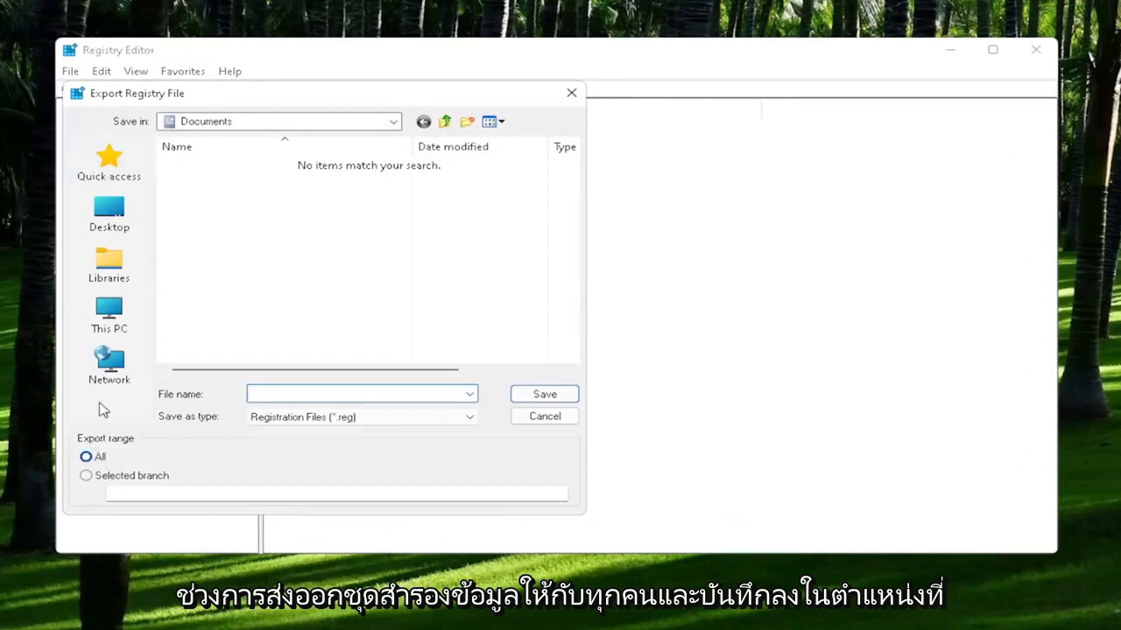
mouse_move(109, 210)
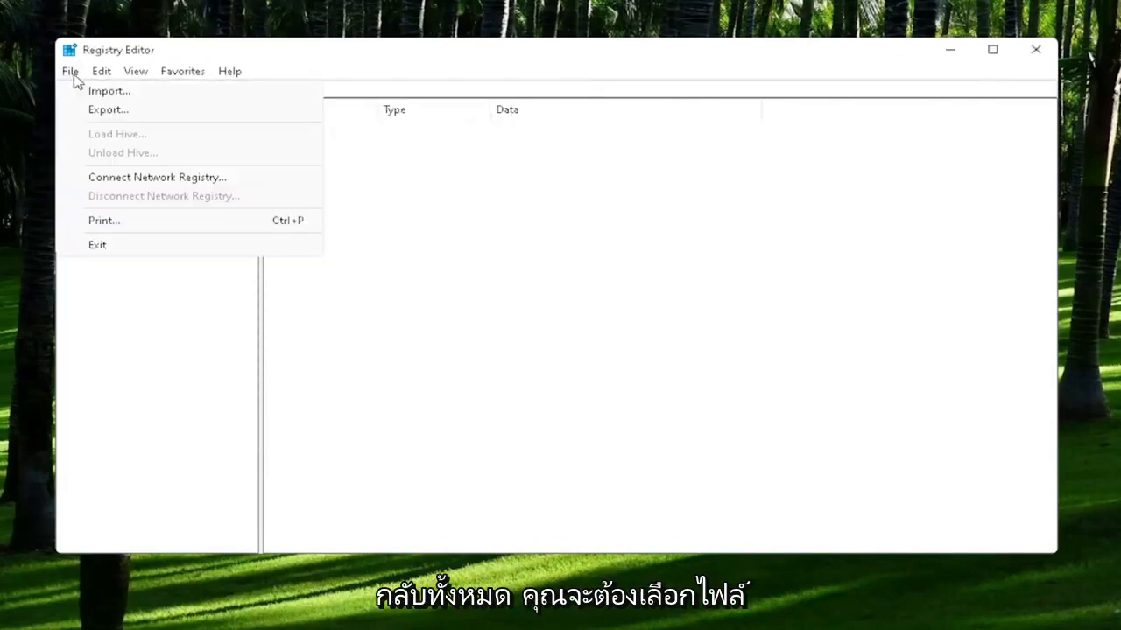
click(108, 91)
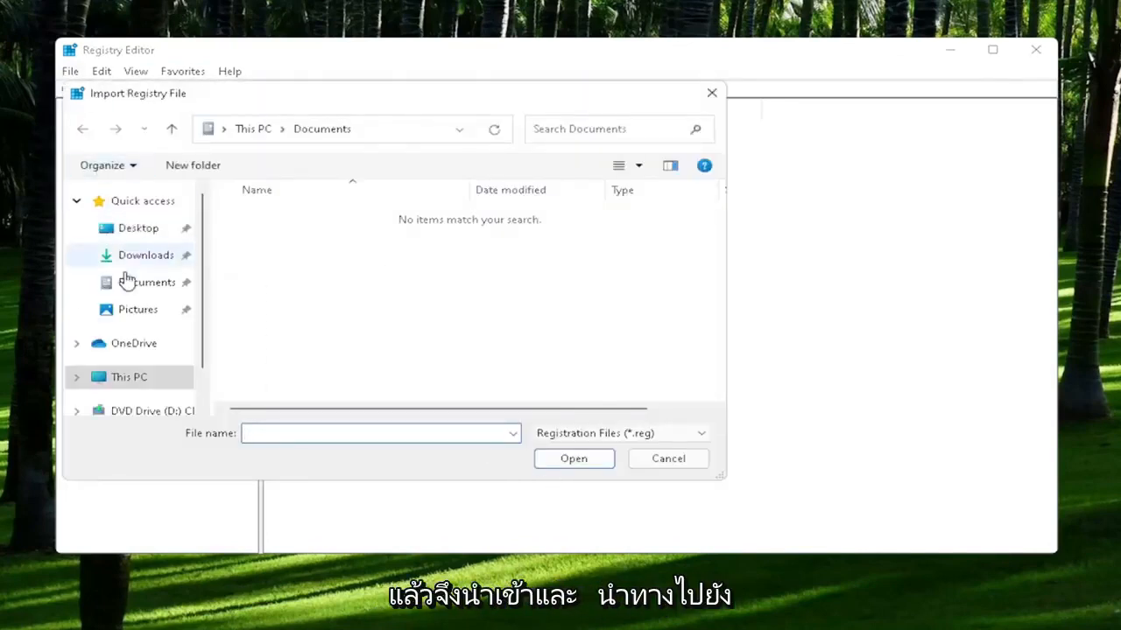
click(136, 227)
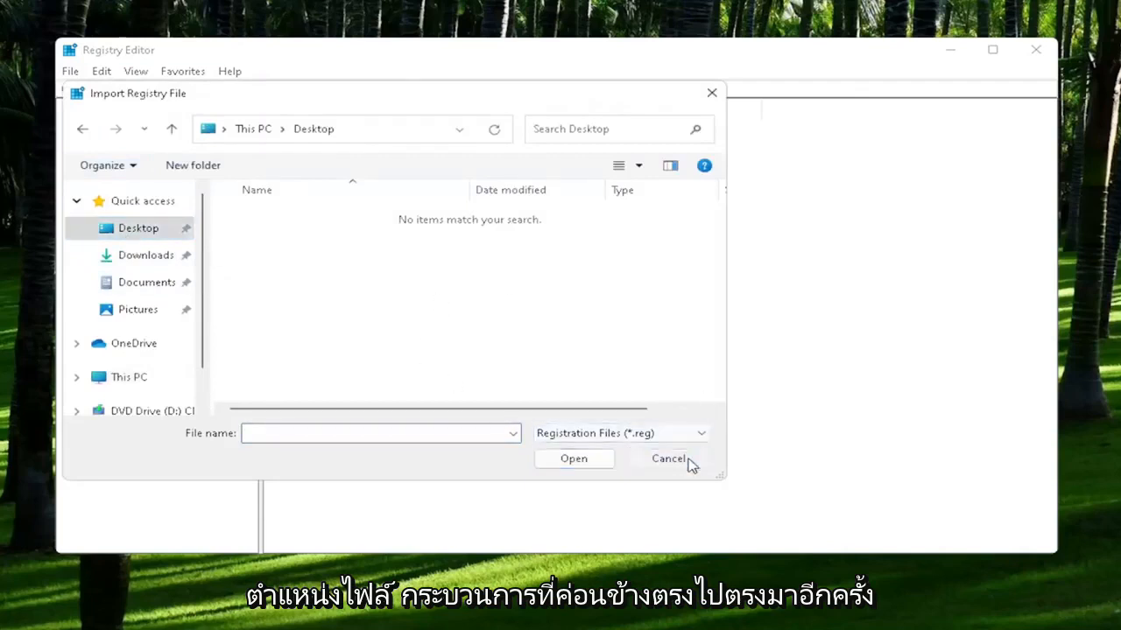
click(667, 458)
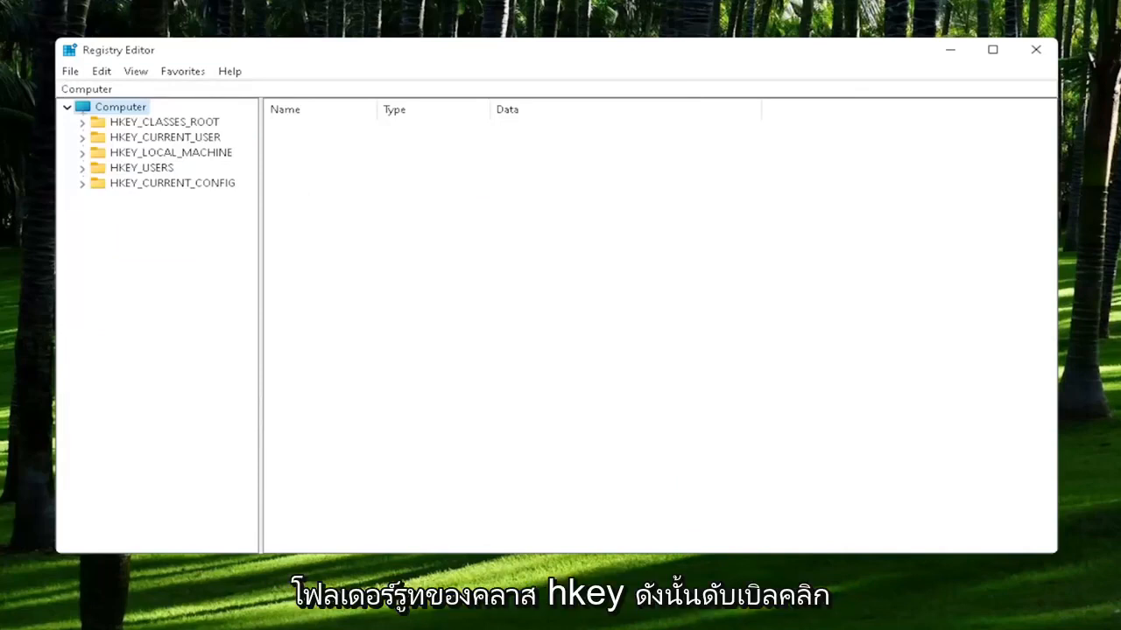
mouse_move(164, 140)
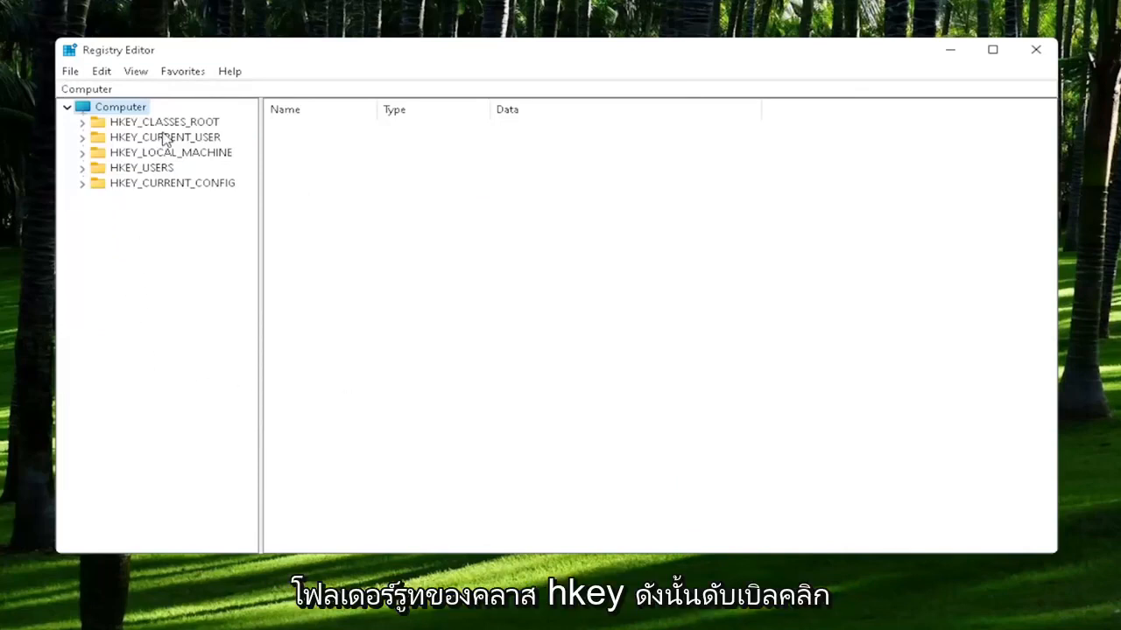
Under HKEY_CLASSES_ROOT, set the .exe key's (Default) value to exefile.
double_click(165, 123)
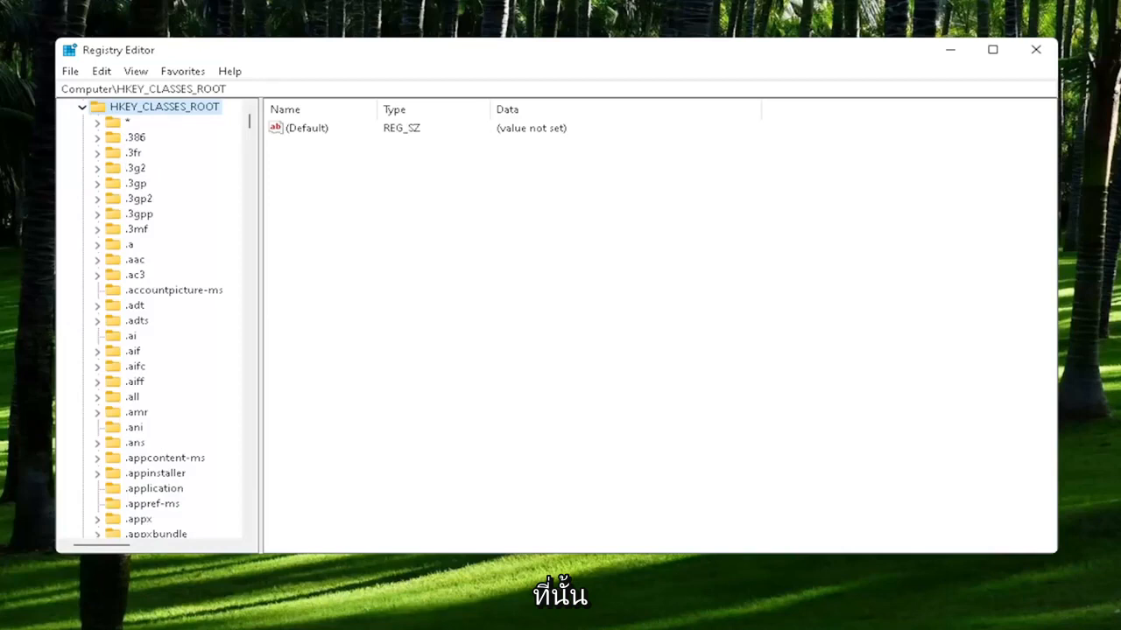
mouse_move(133, 385)
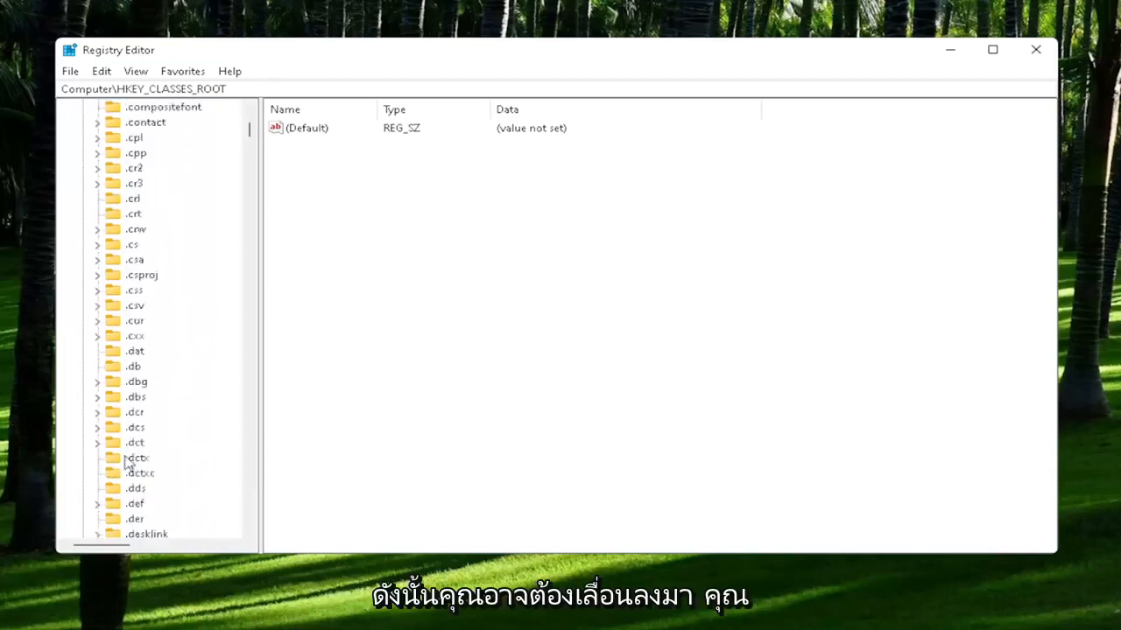
scroll(down, 3)
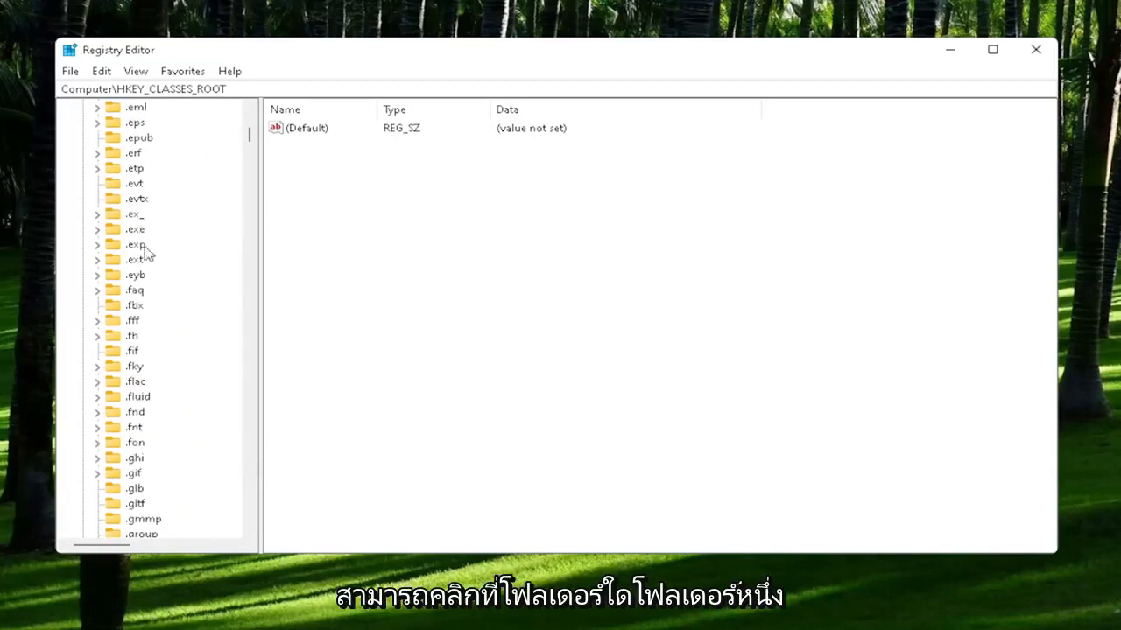
click(134, 228)
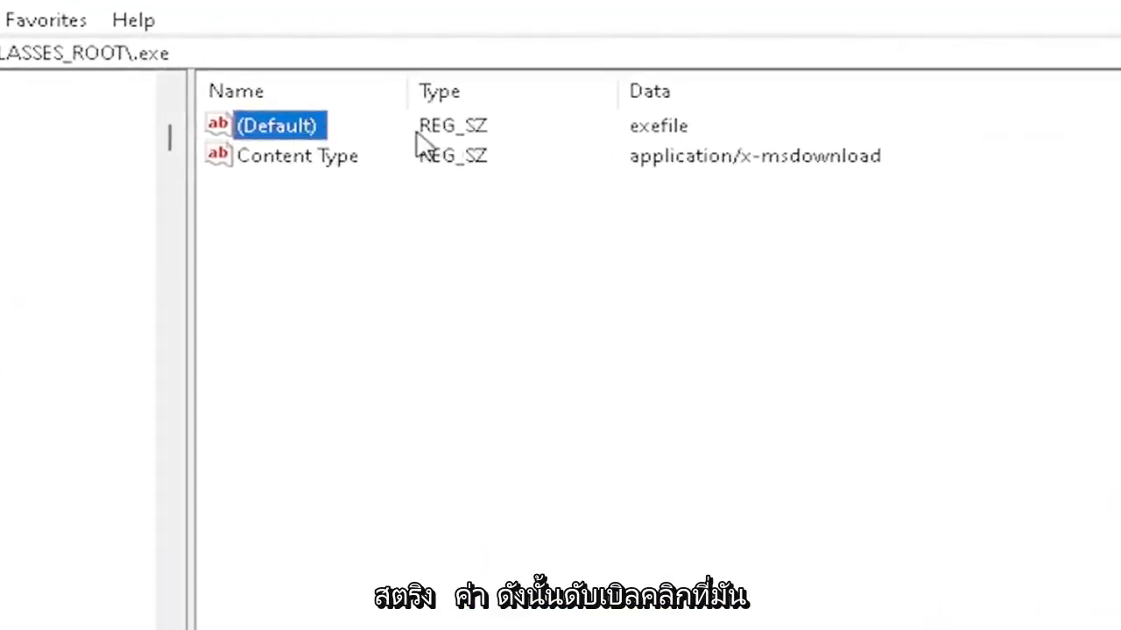
double_click(277, 126)
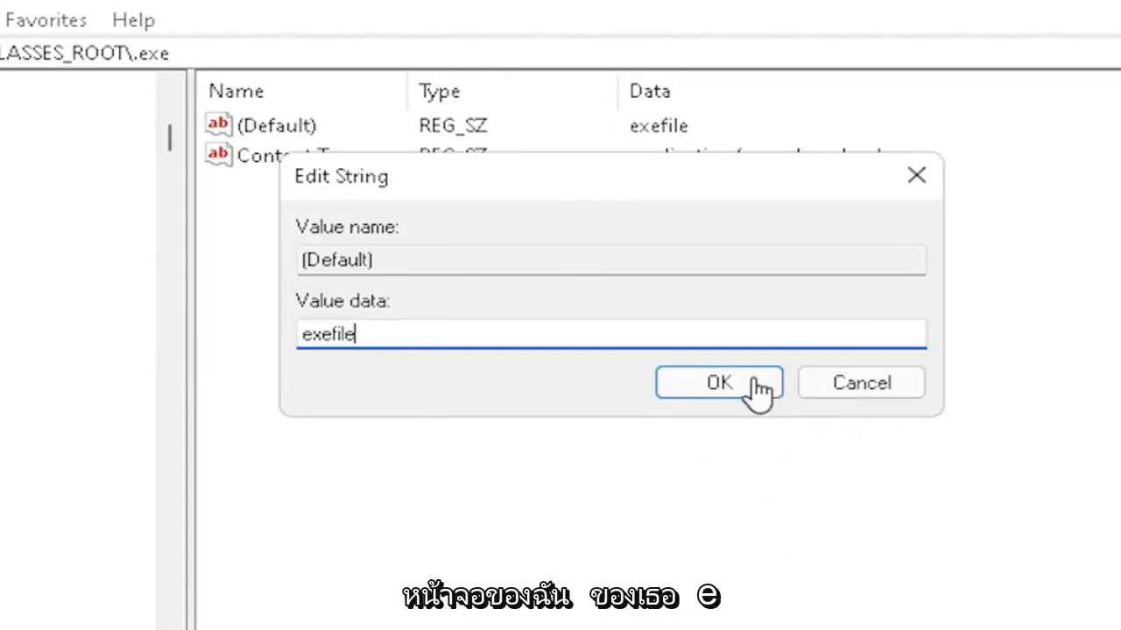
click(718, 382)
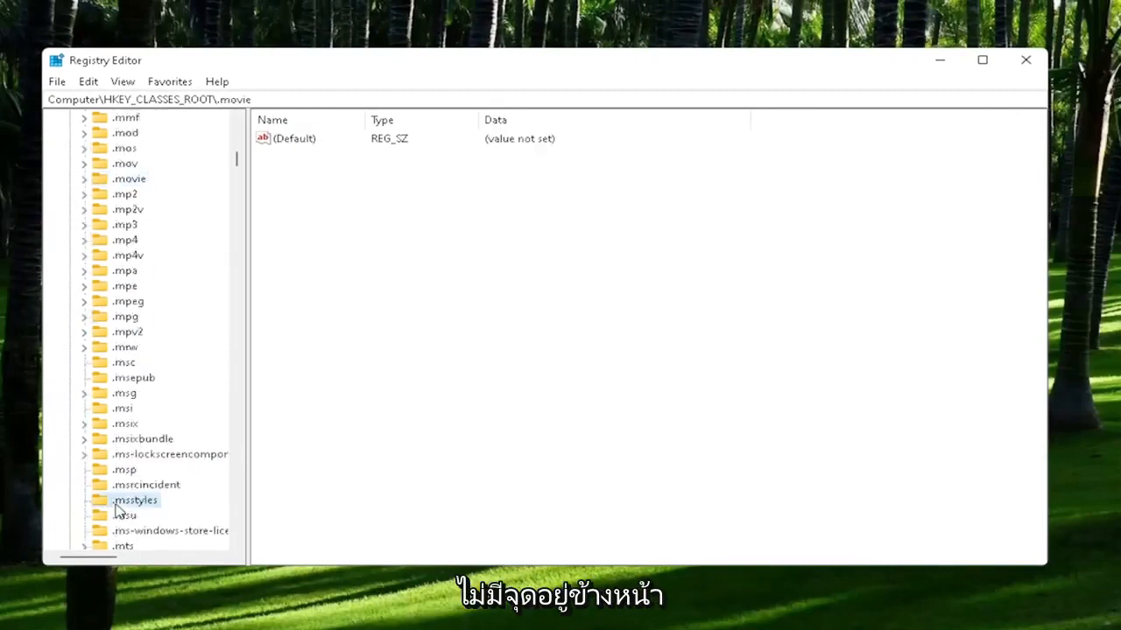
Set the HKEY_CLASSES_ROOT\exefile key's (Default) value to Application.
click(137, 500)
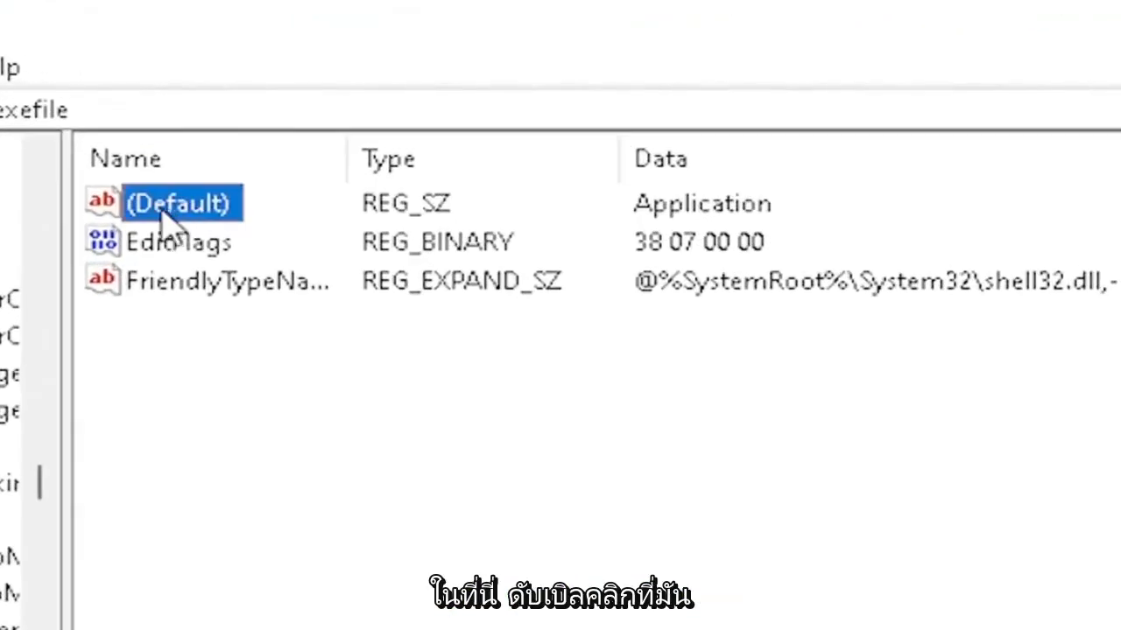
double_click(179, 203)
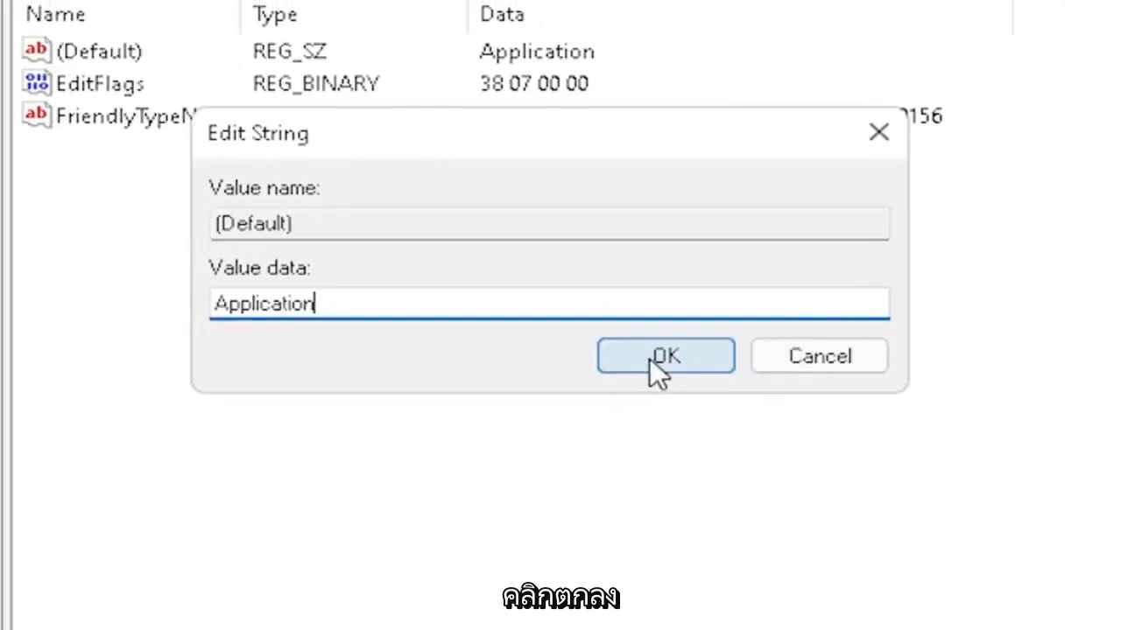
click(665, 355)
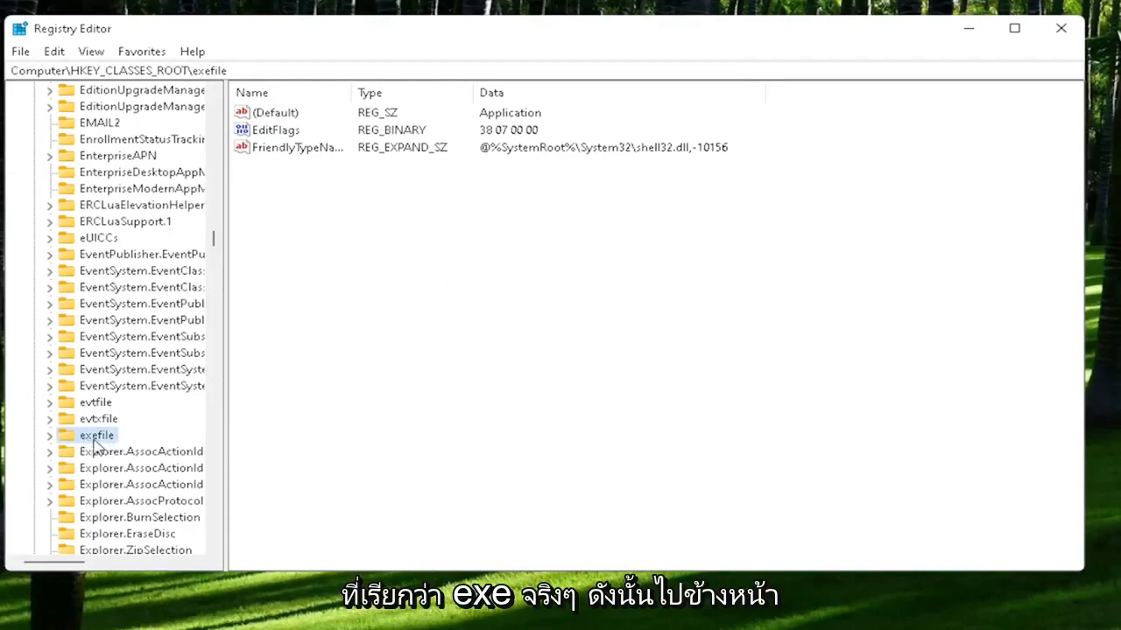
Drill into exefile\shell\open and save its (Default) value as empty.
click(49, 435)
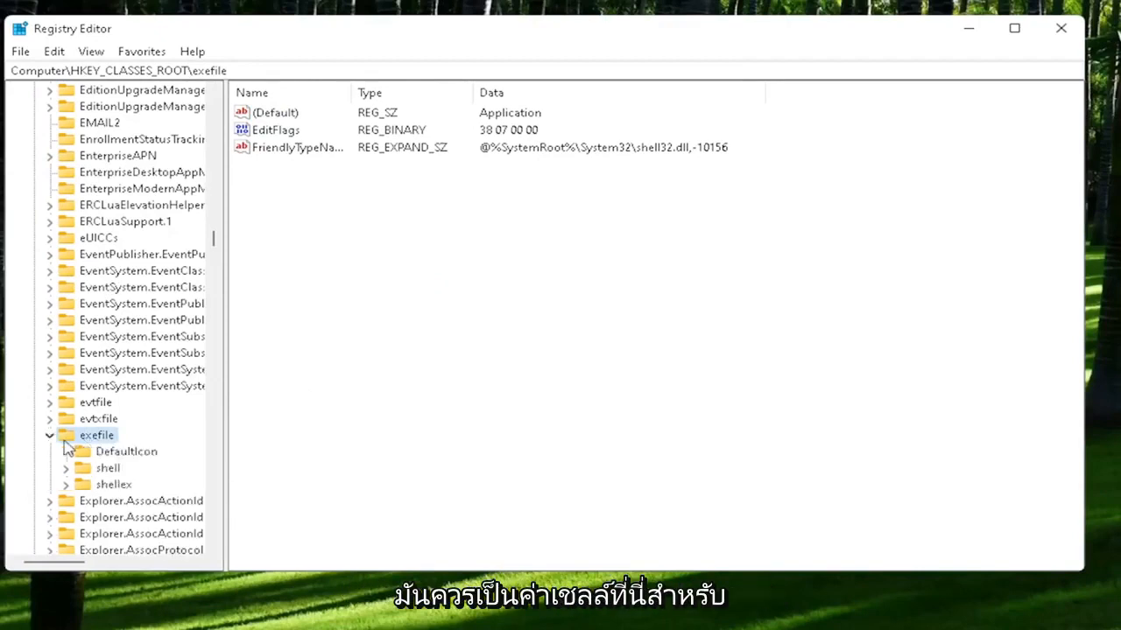
click(109, 467)
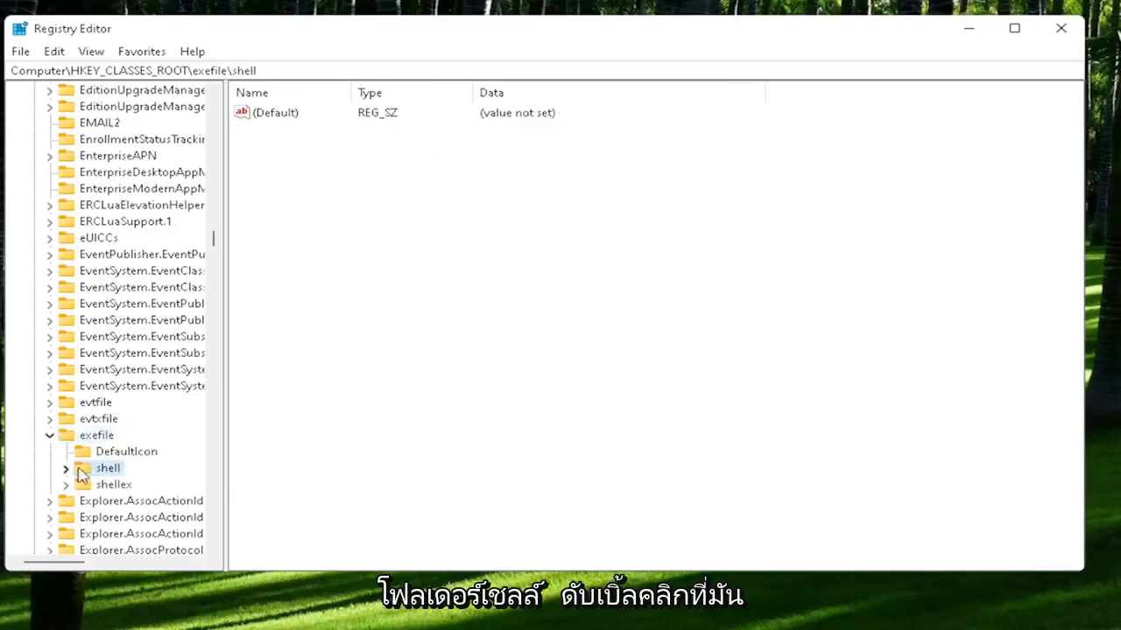
double_click(107, 467)
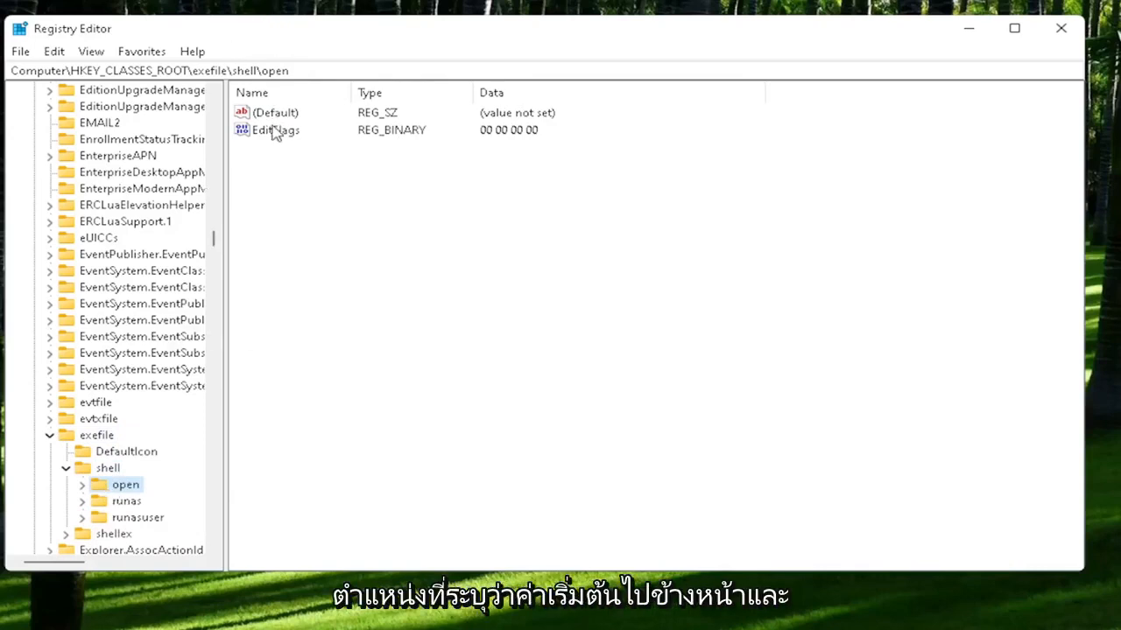
double_click(274, 112)
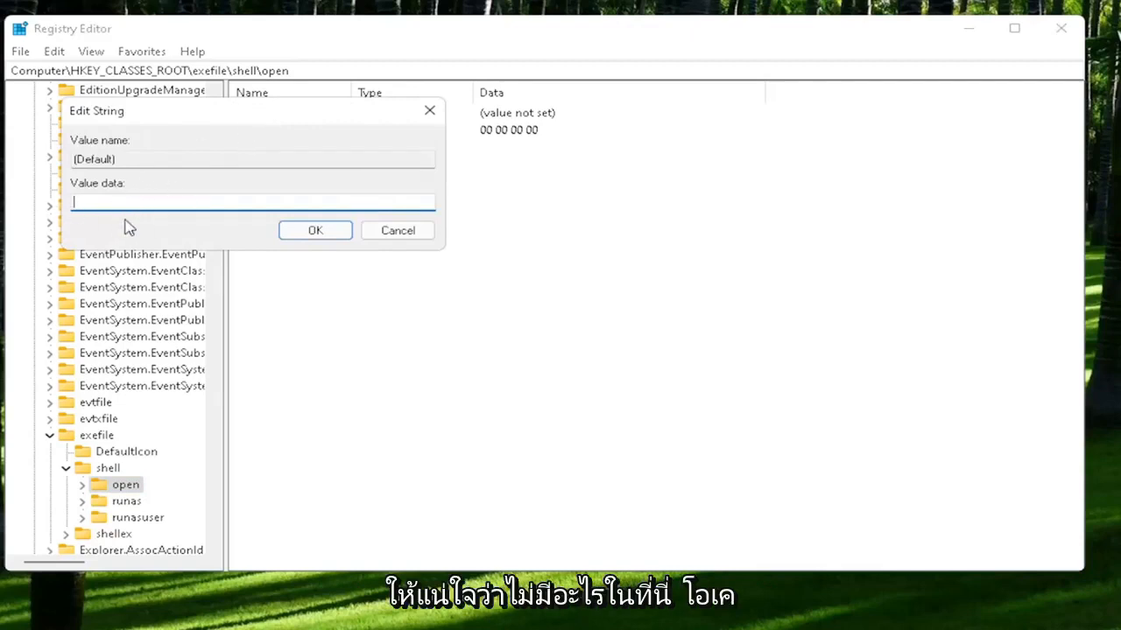
click(315, 230)
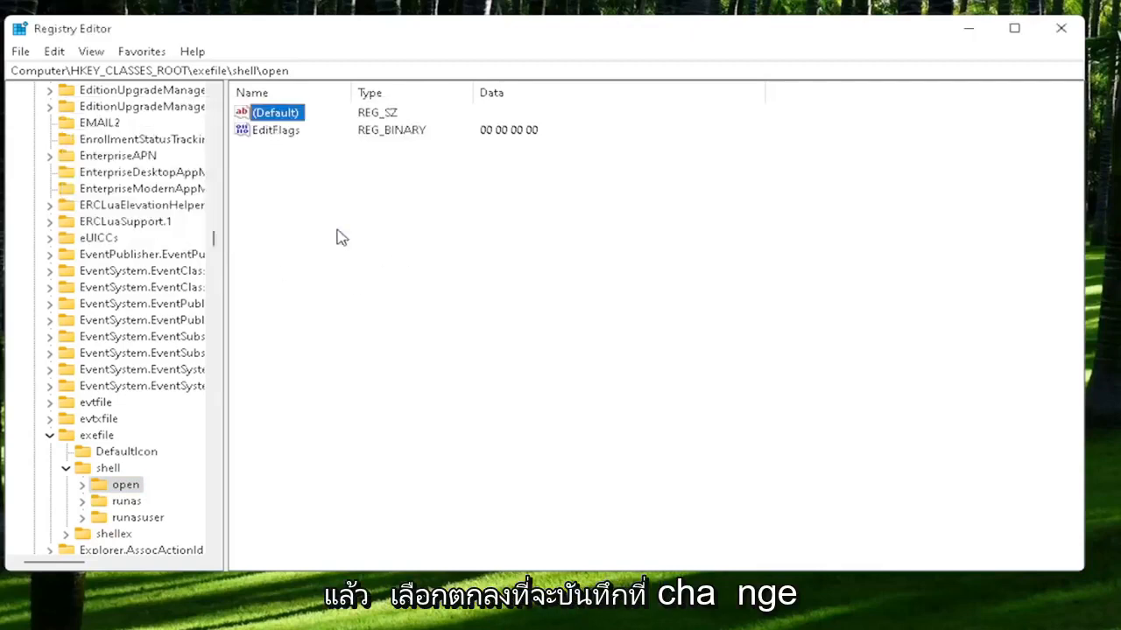